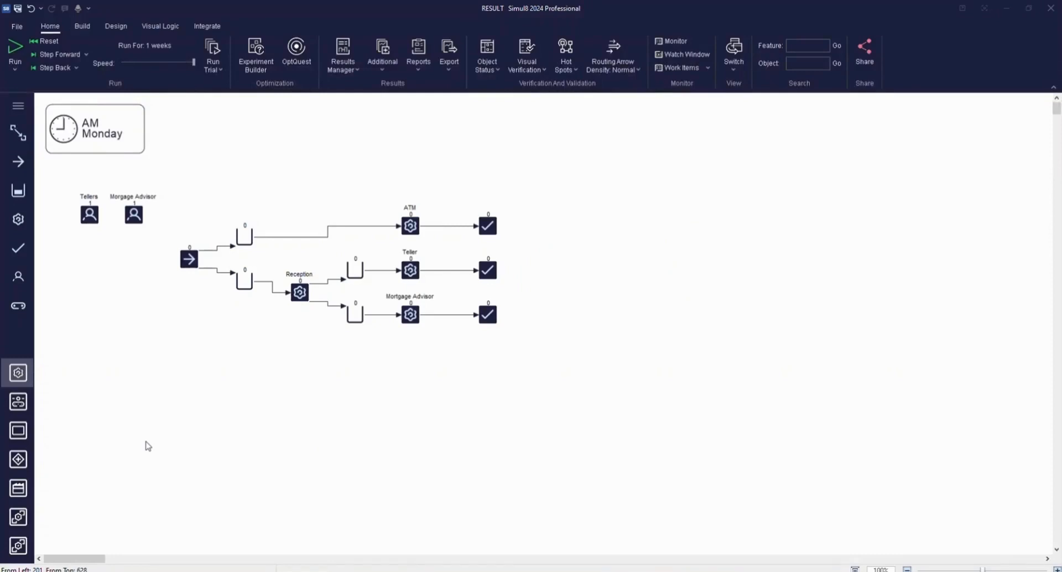
mouse_move(299, 372)
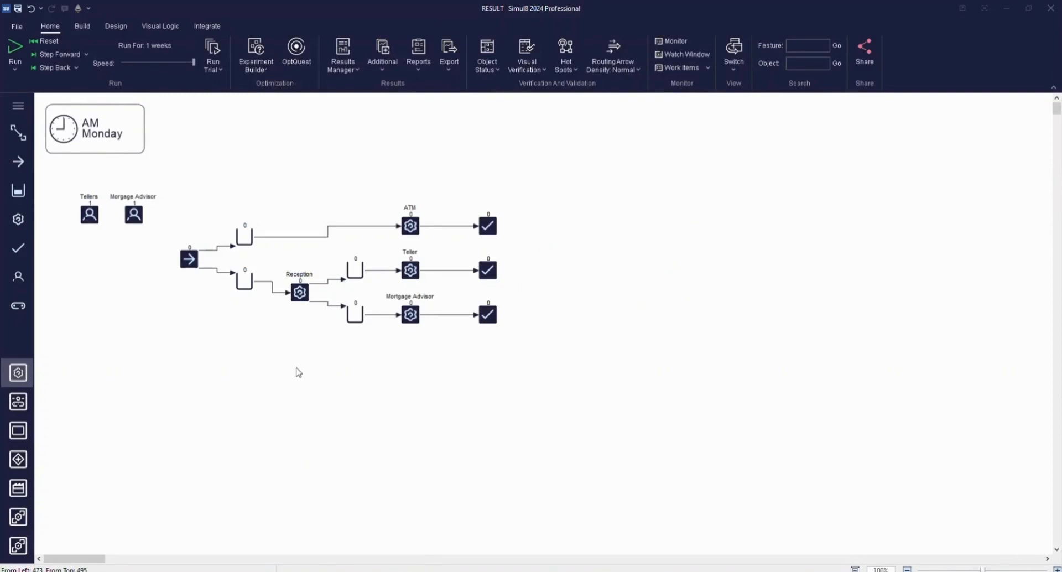
Step: Select Start Point 1 and show the Results Manager overview of key performance results
click(189, 259)
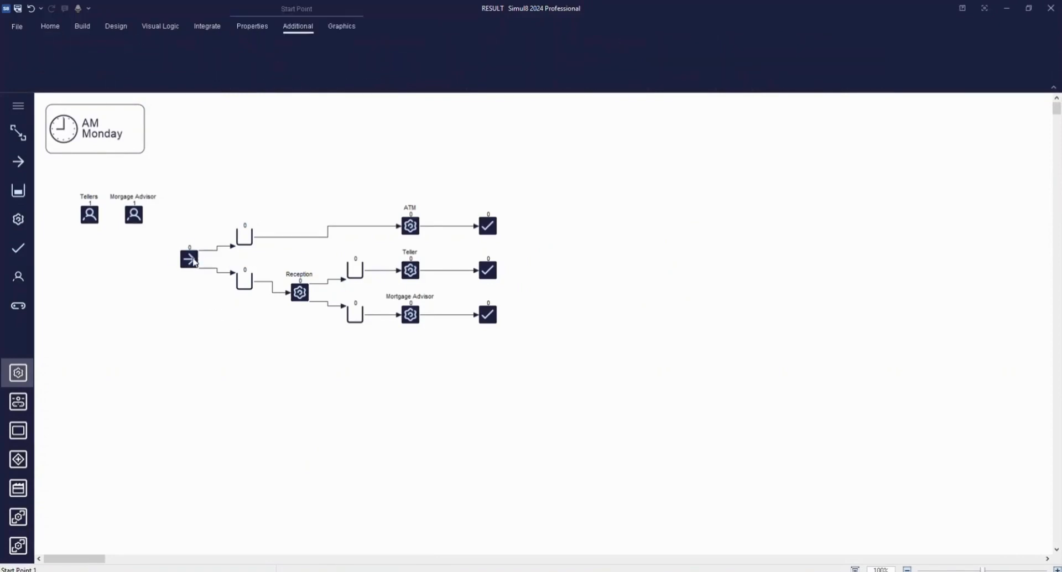
click(189, 259)
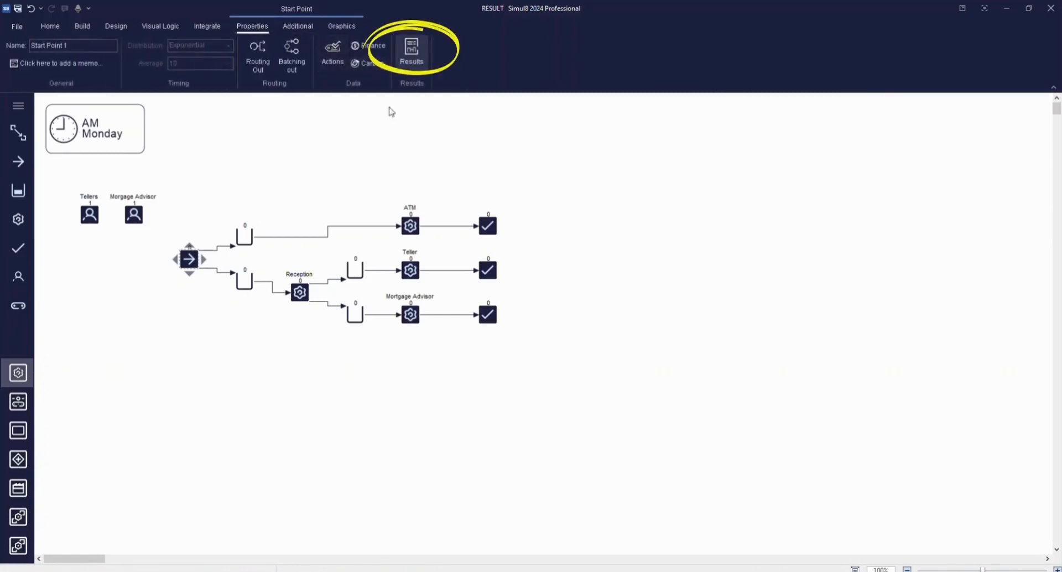
click(50, 25)
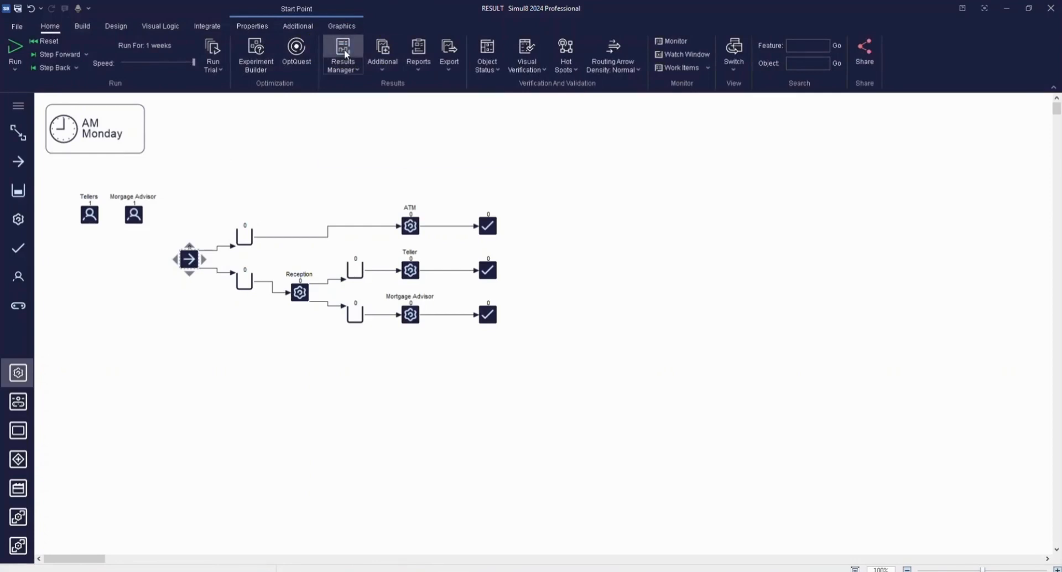
click(342, 55)
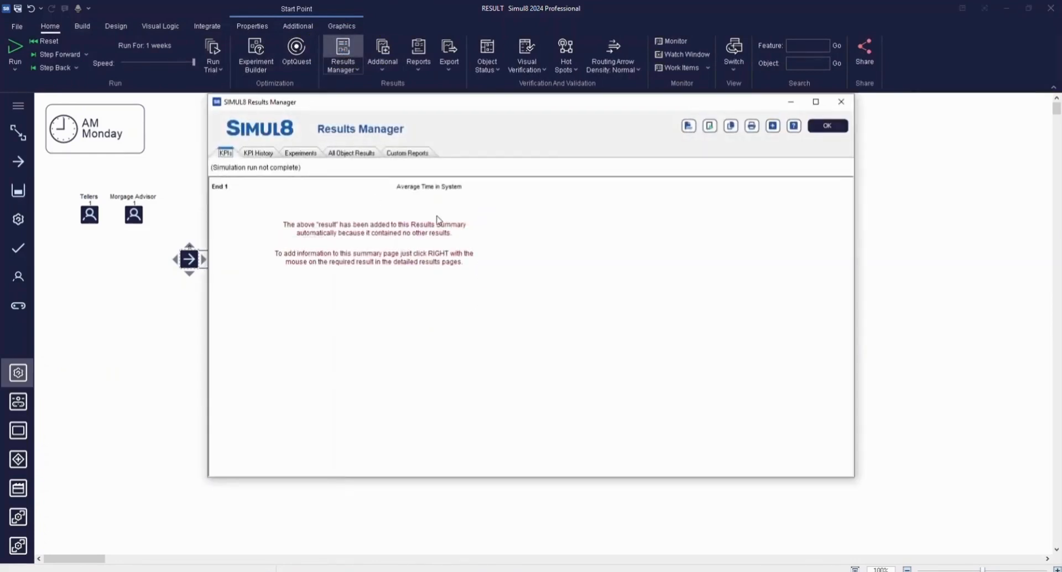
mouse_move(450, 238)
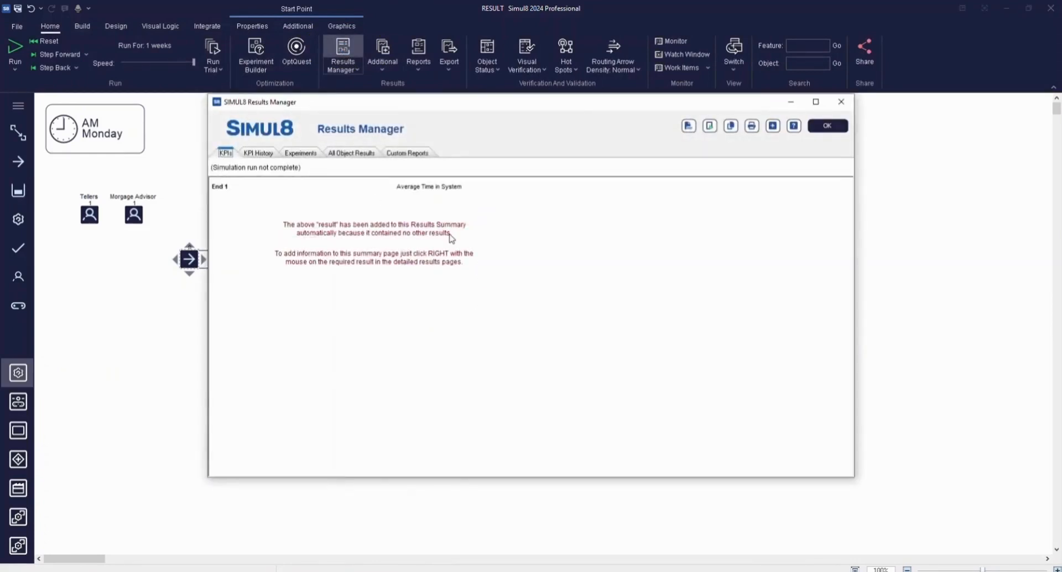
mouse_move(462, 236)
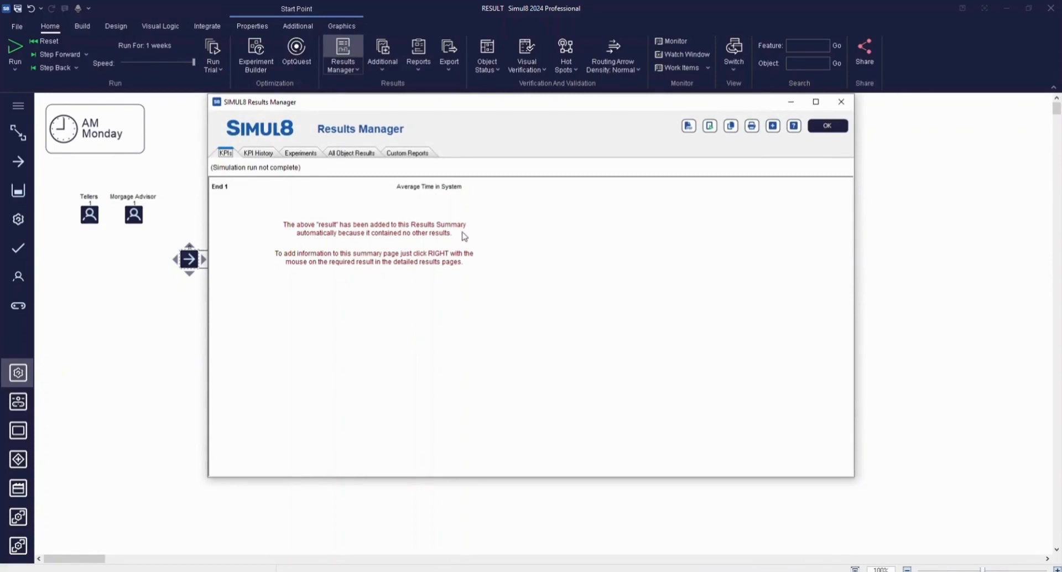
mouse_move(324, 191)
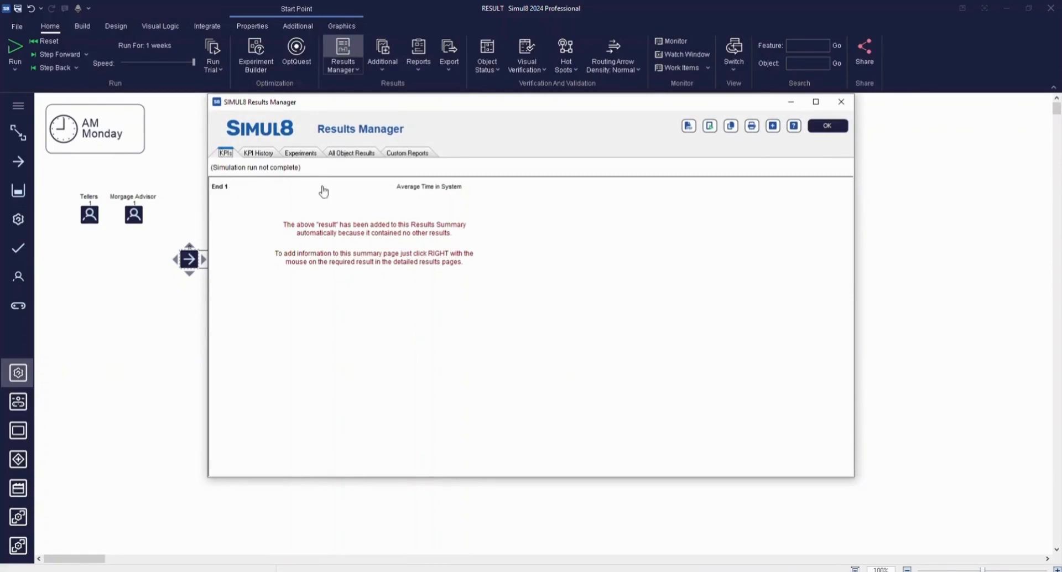
mouse_move(475, 208)
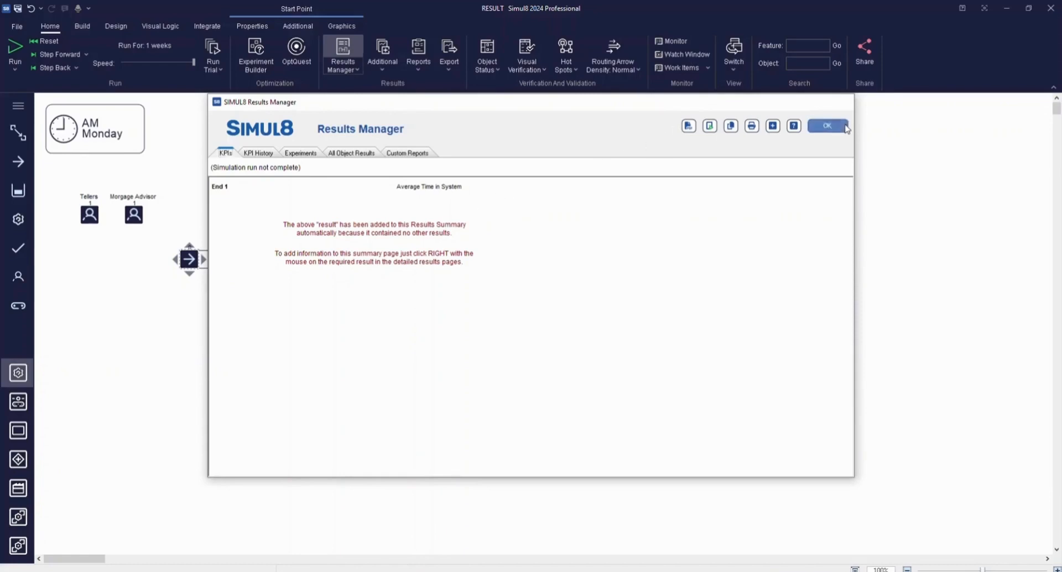
Step: Close the overview and show the Start Point 1 results: zero work items entered and lost
click(826, 125)
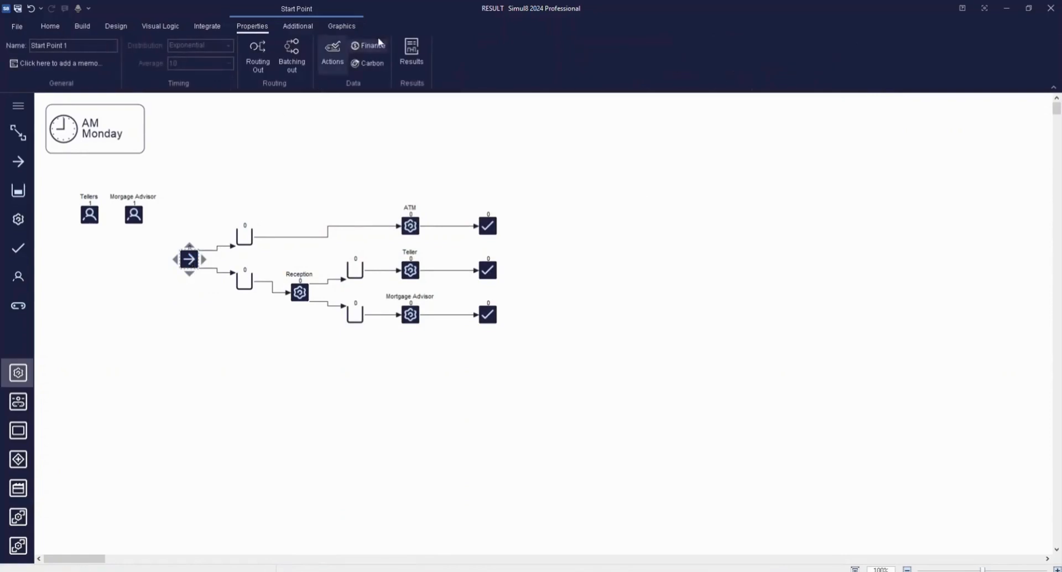
click(412, 54)
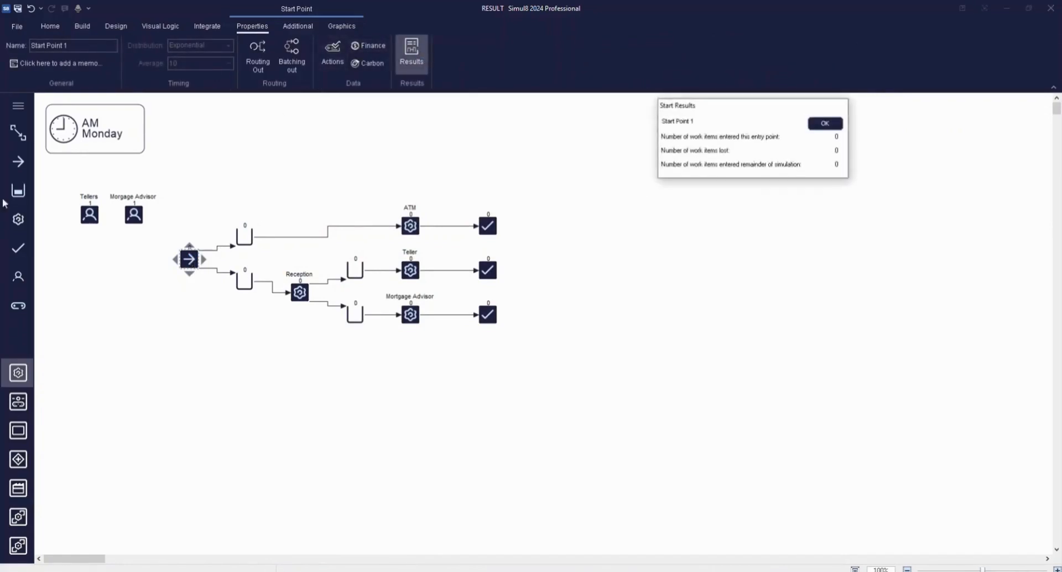
mouse_move(821, 163)
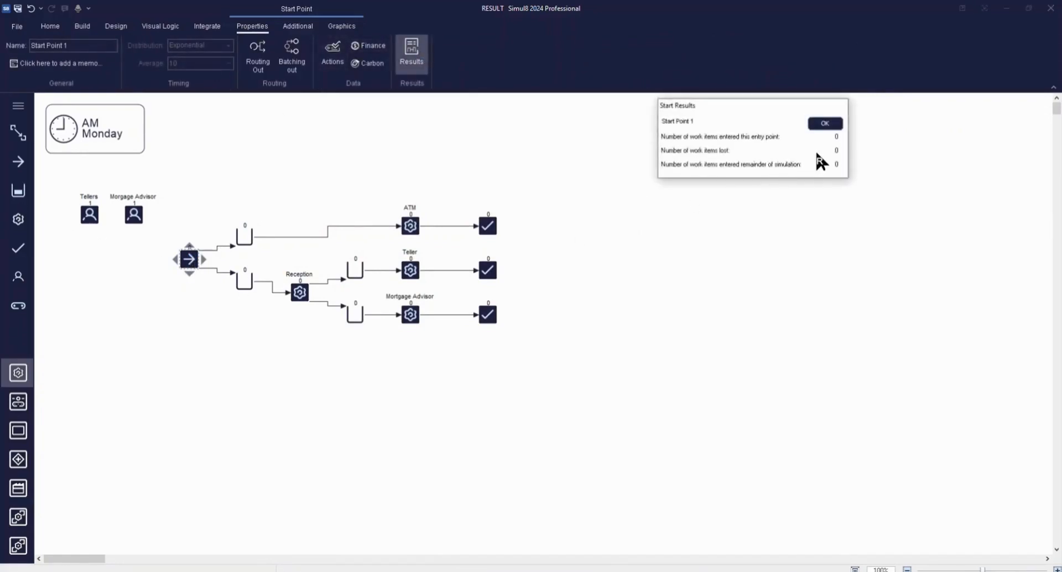
mouse_move(836, 136)
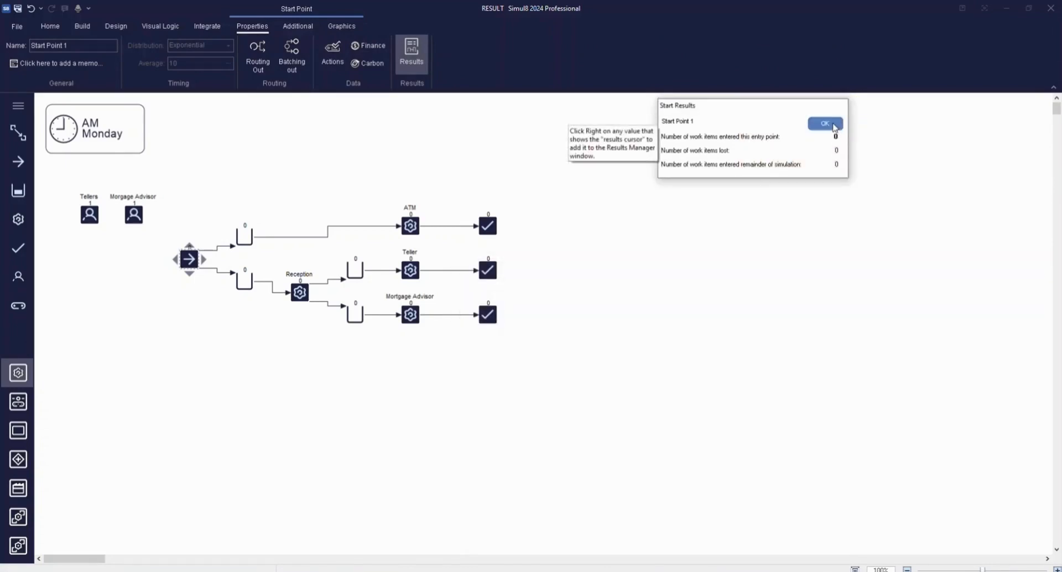
click(824, 123)
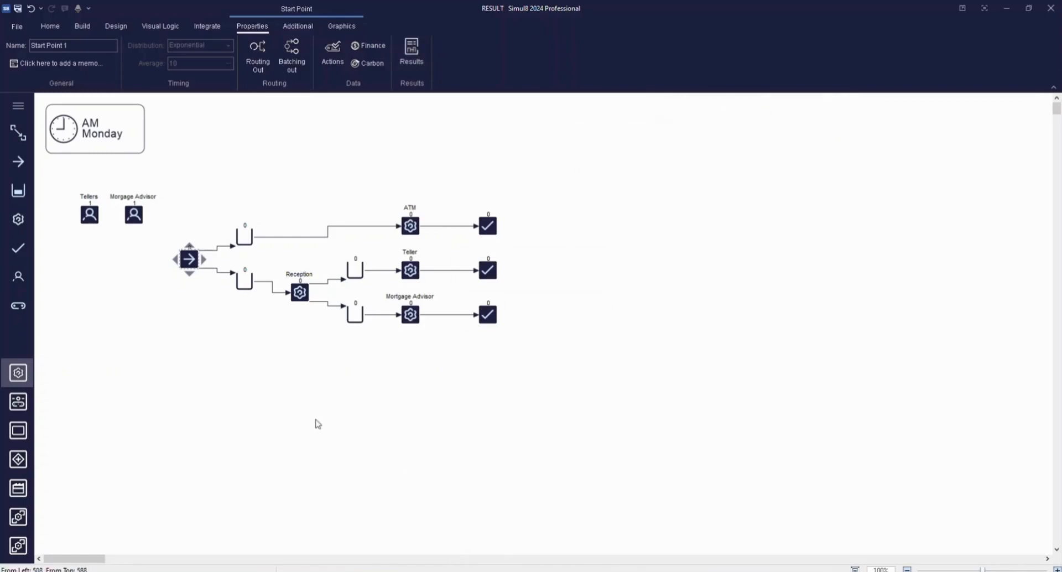
mouse_move(301, 398)
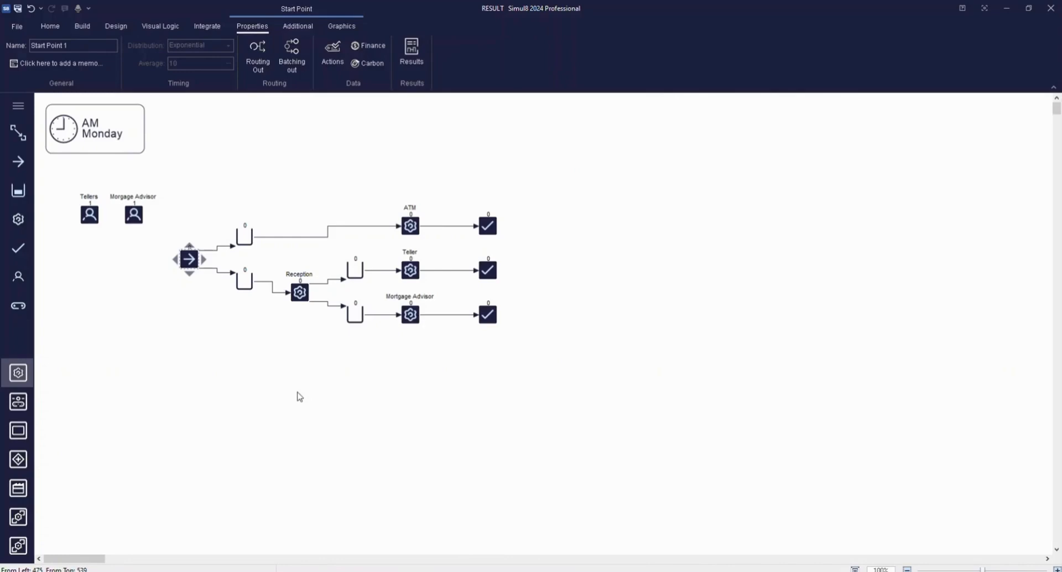
mouse_move(299, 395)
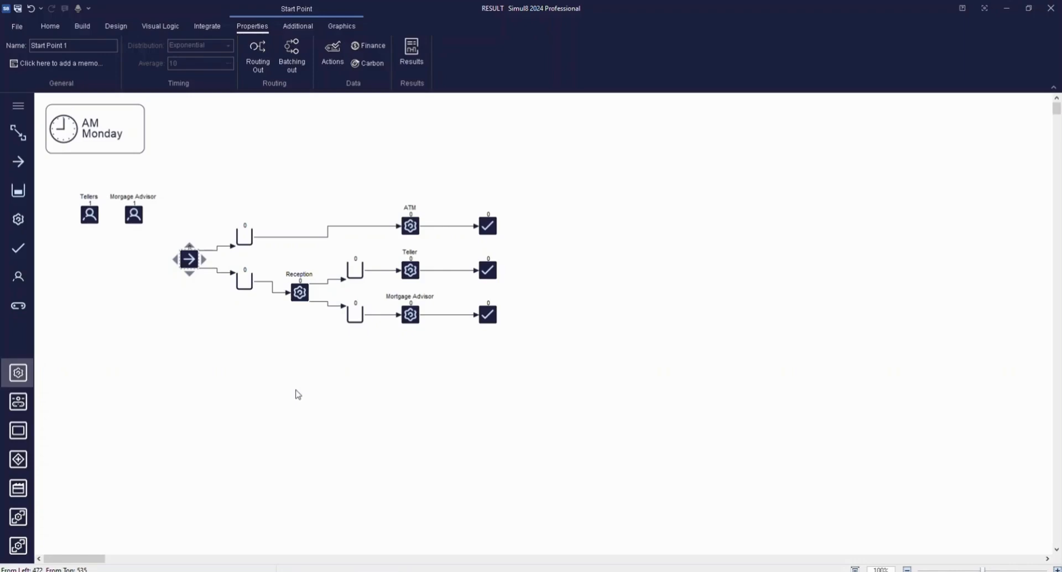
mouse_move(267, 403)
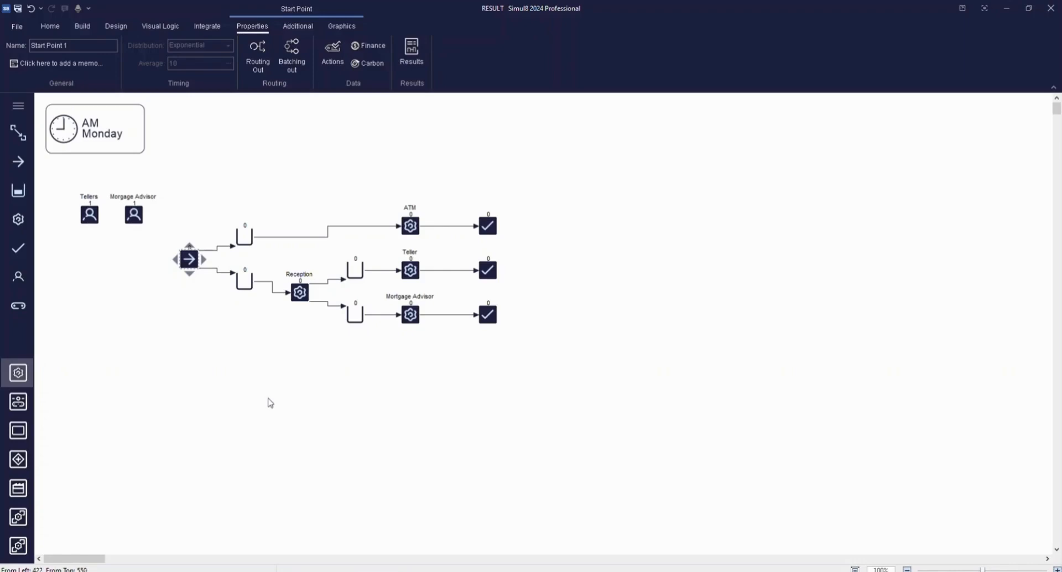
Step: Run a multi-run trial of the one-week bank model from the Home ribbon
click(50, 26)
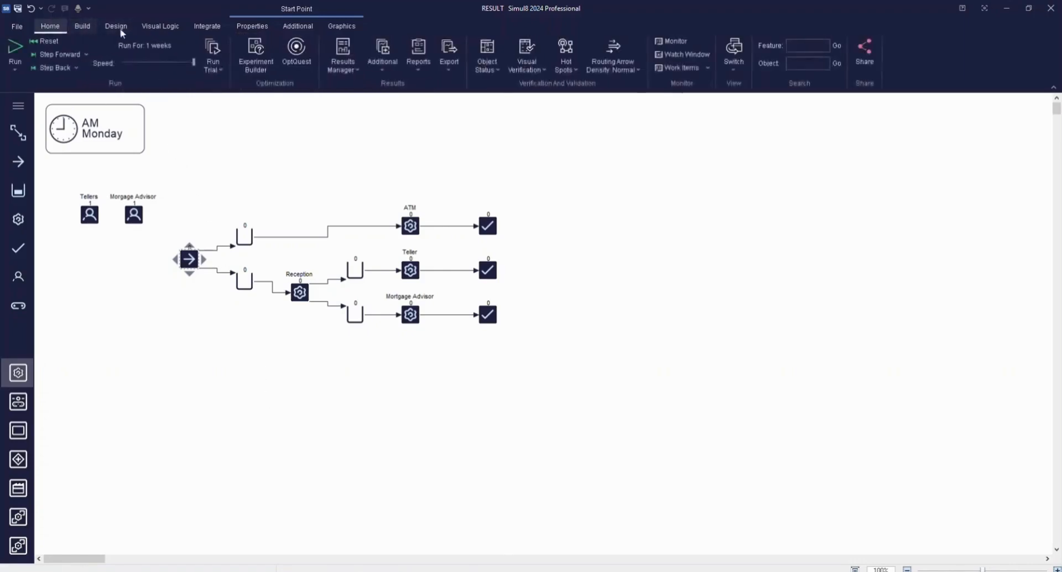
mouse_move(212, 55)
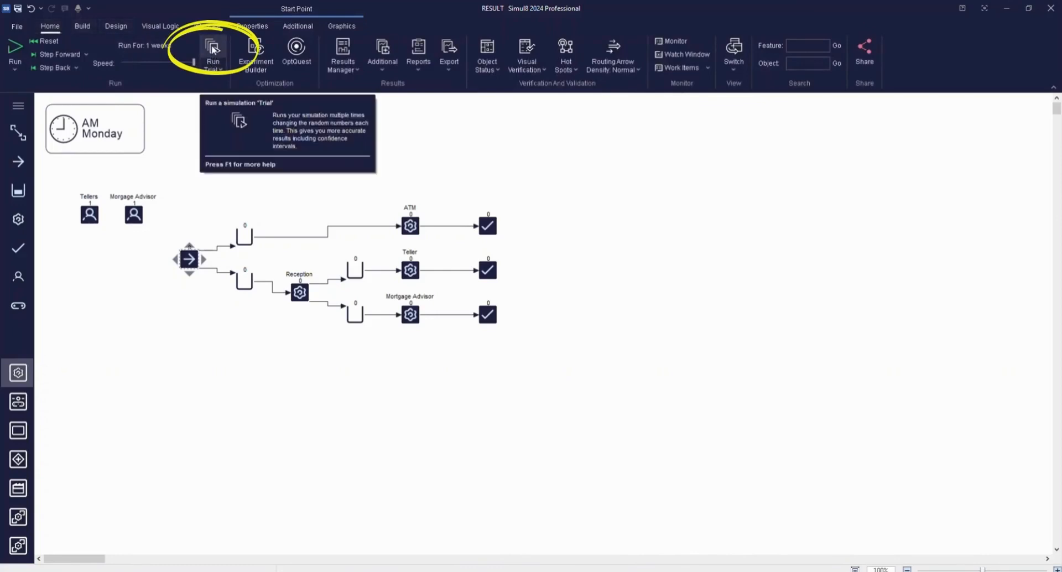
click(212, 50)
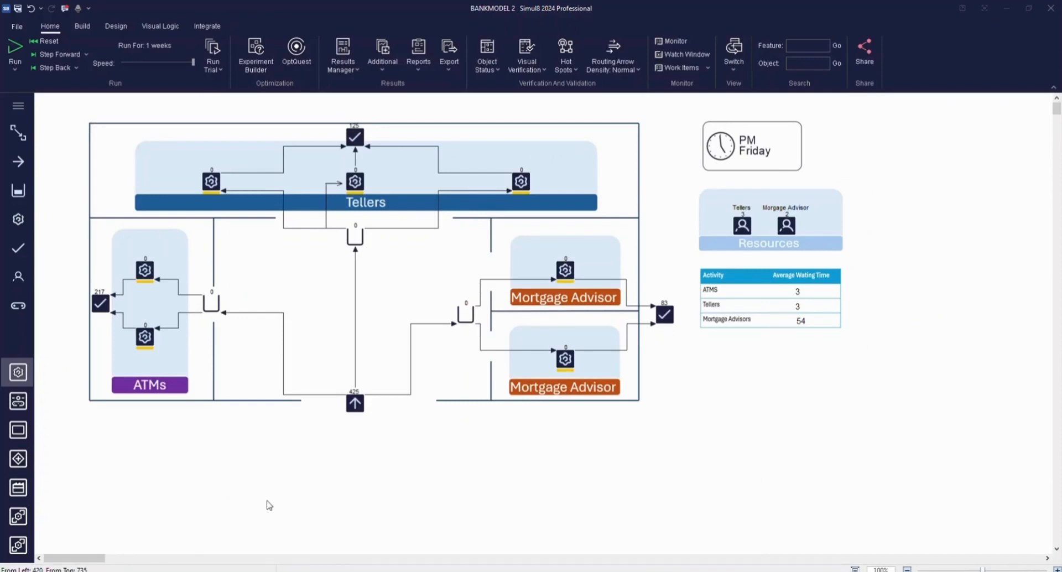
click(150, 383)
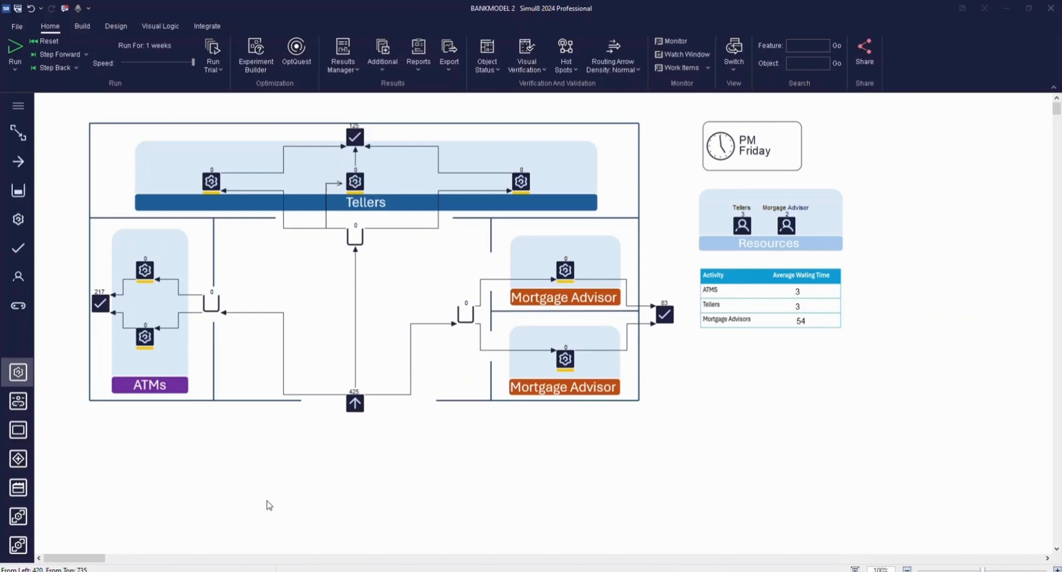
mouse_move(162, 43)
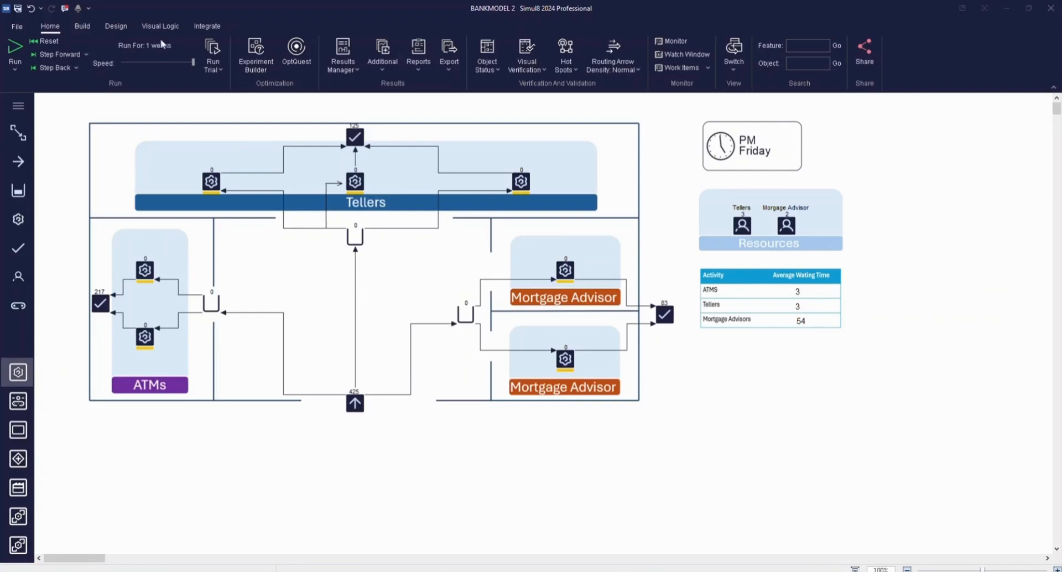
click(342, 54)
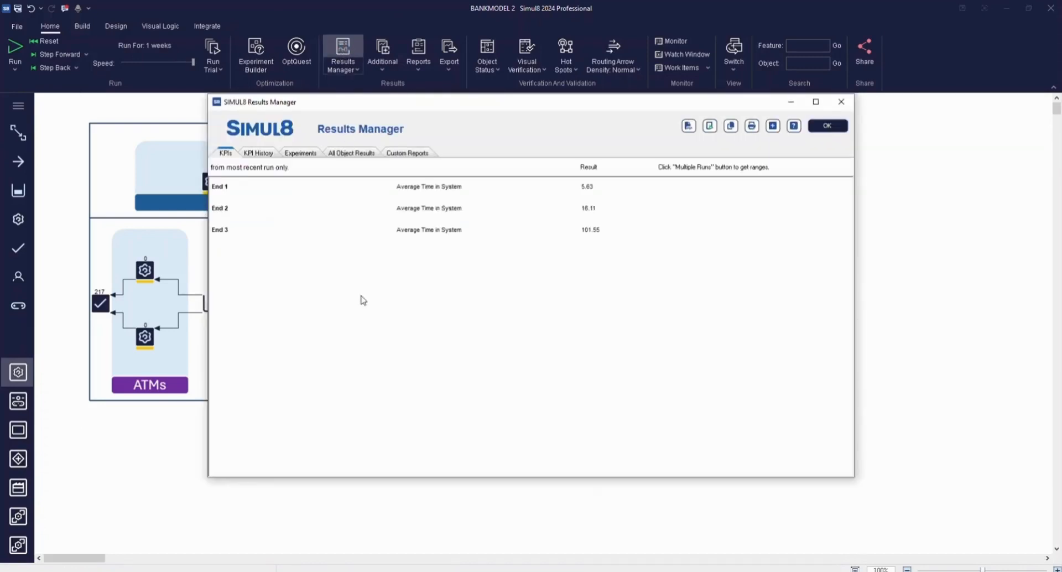
mouse_move(301, 274)
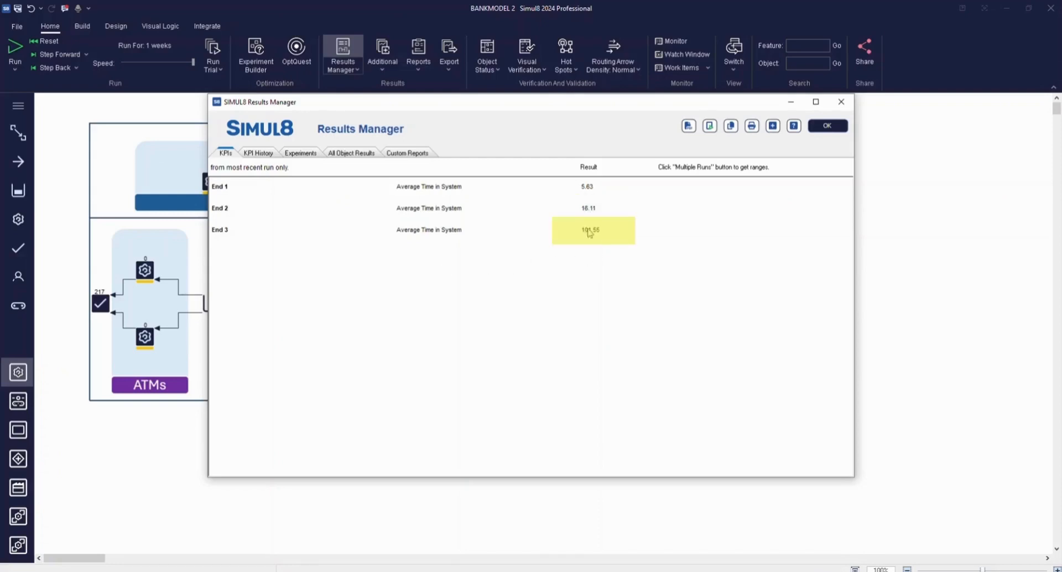
click(590, 244)
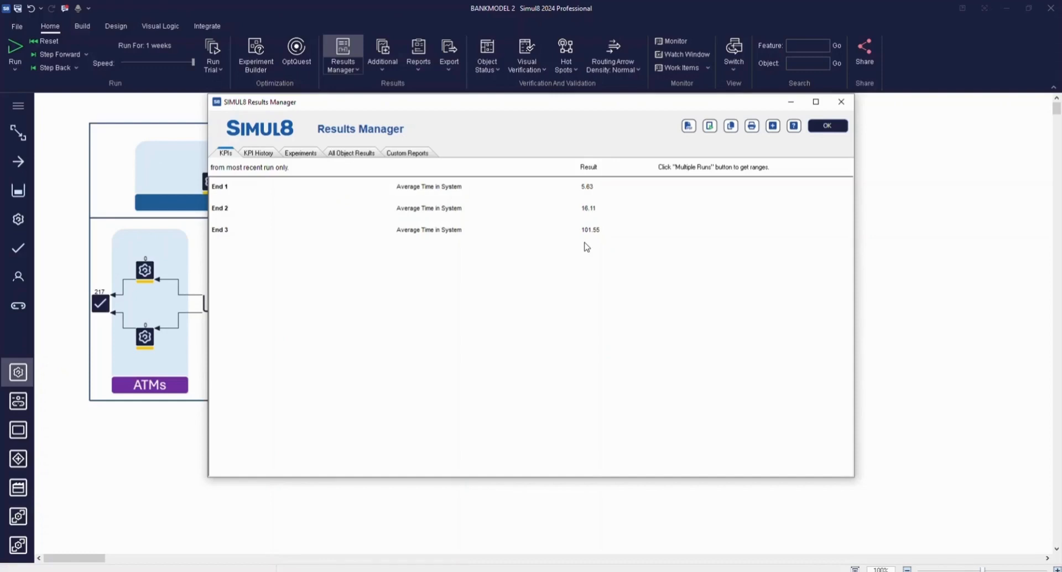
mouse_move(589, 247)
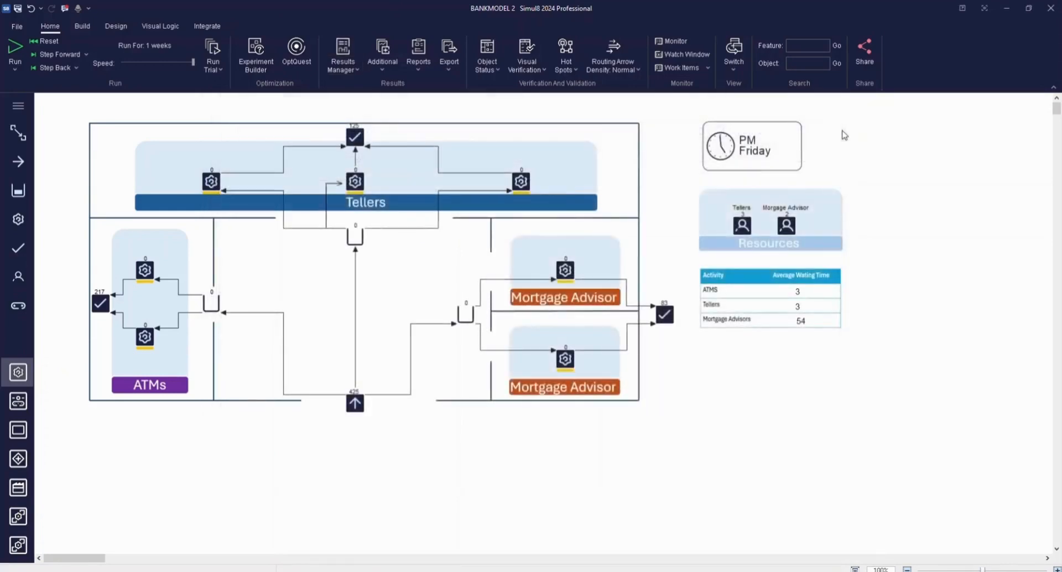
mouse_move(489, 463)
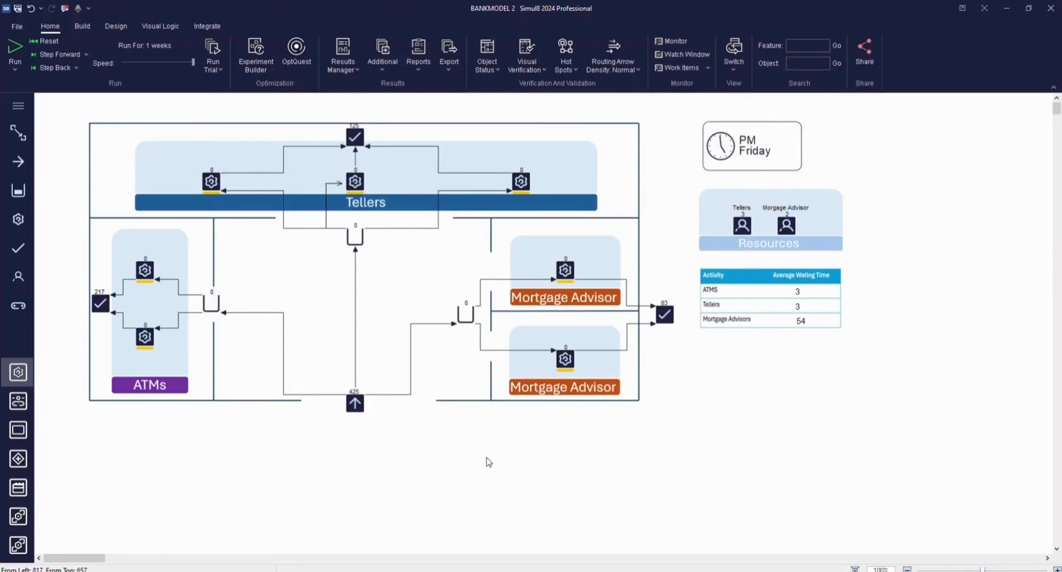
mouse_move(509, 518)
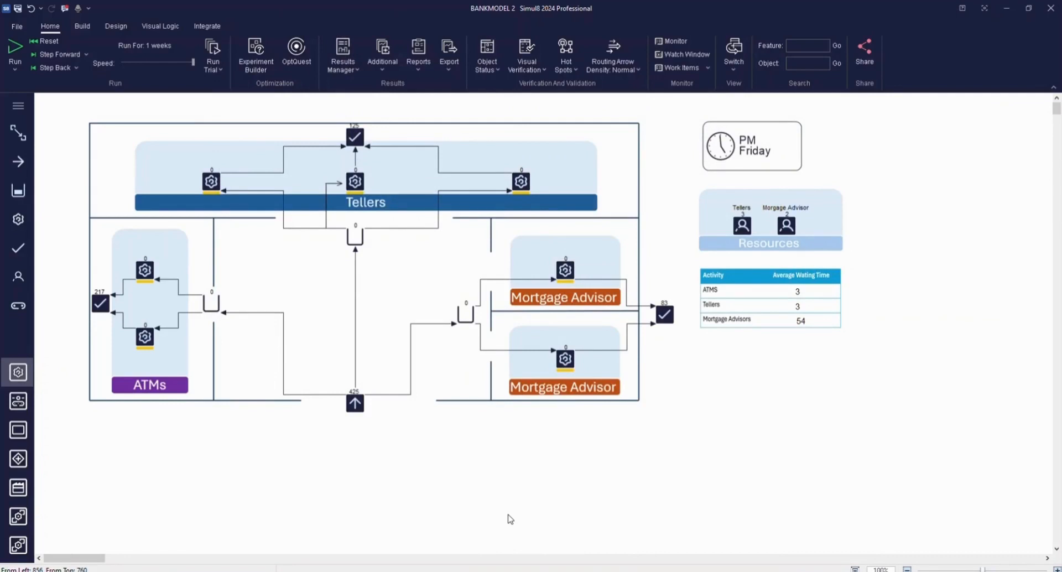
Step: Place the Tellers Exit time-in-simulation chart on the canvas below the waiting-time table
click(354, 137)
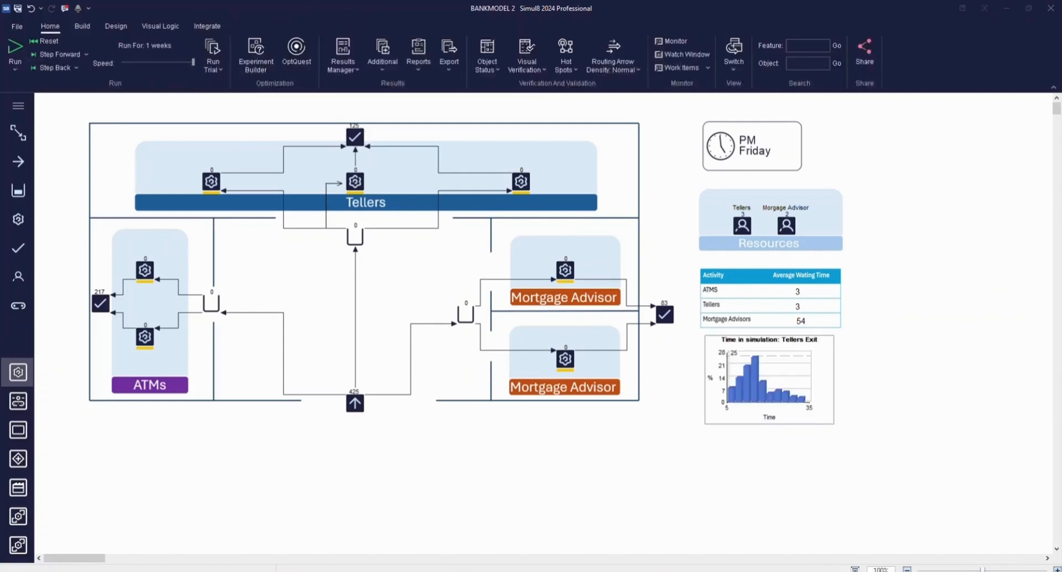
Step: Run the week-long simulation to the end and dismiss the end-of-run notice
click(48, 41)
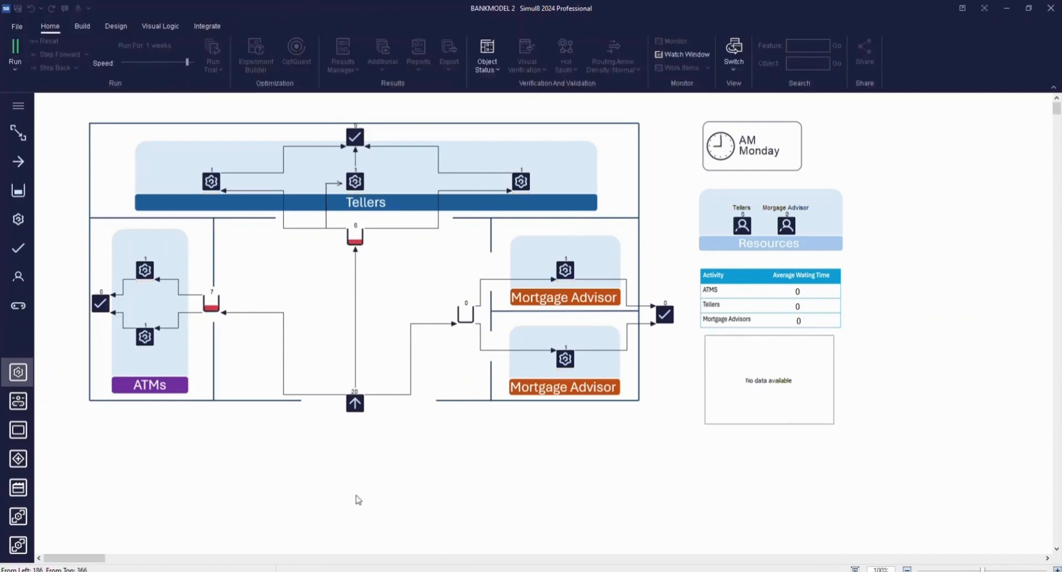
click(15, 54)
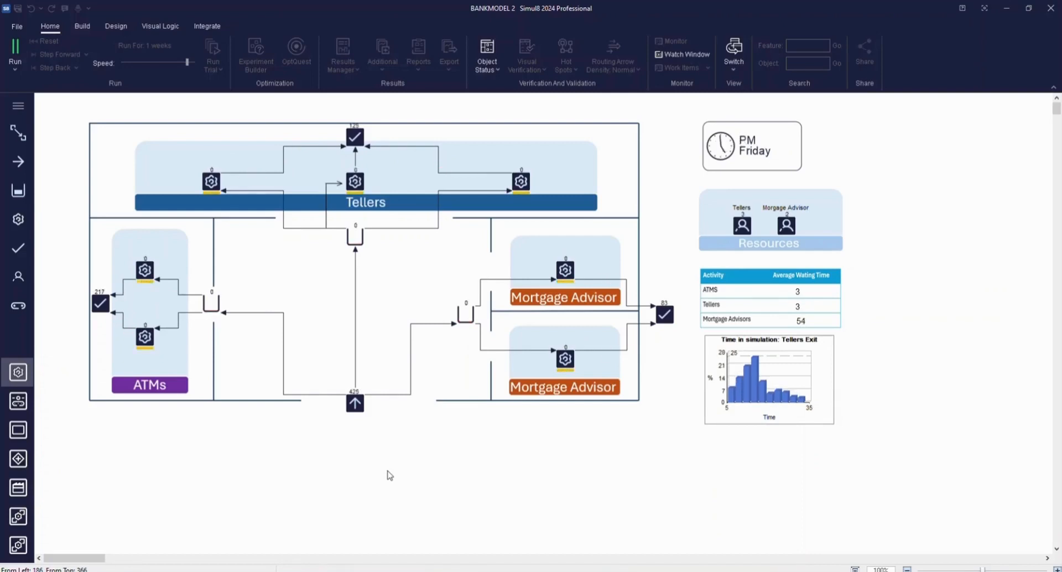
click(14, 53)
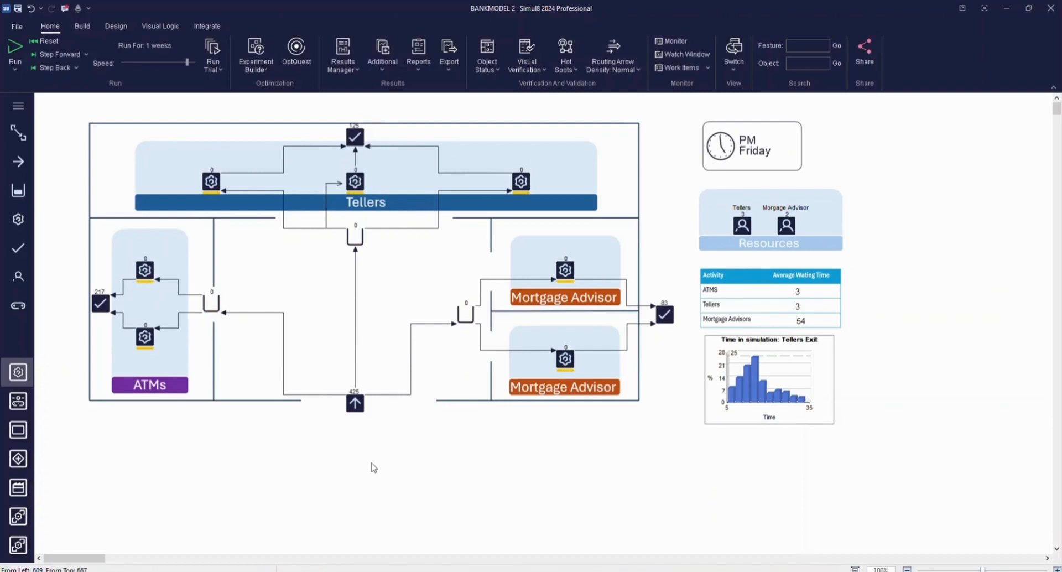